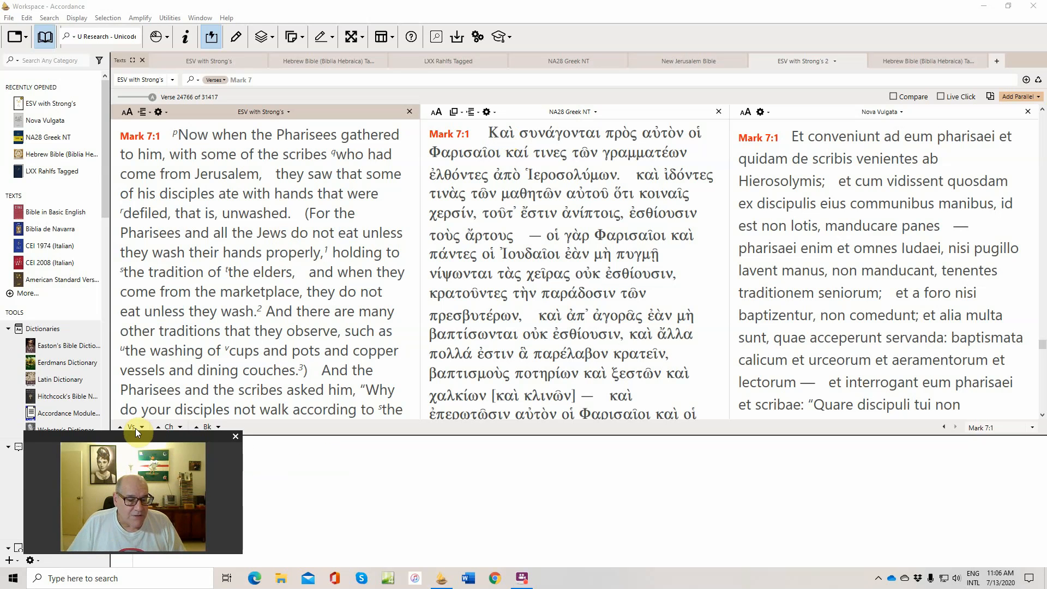
mouse_move(172, 426)
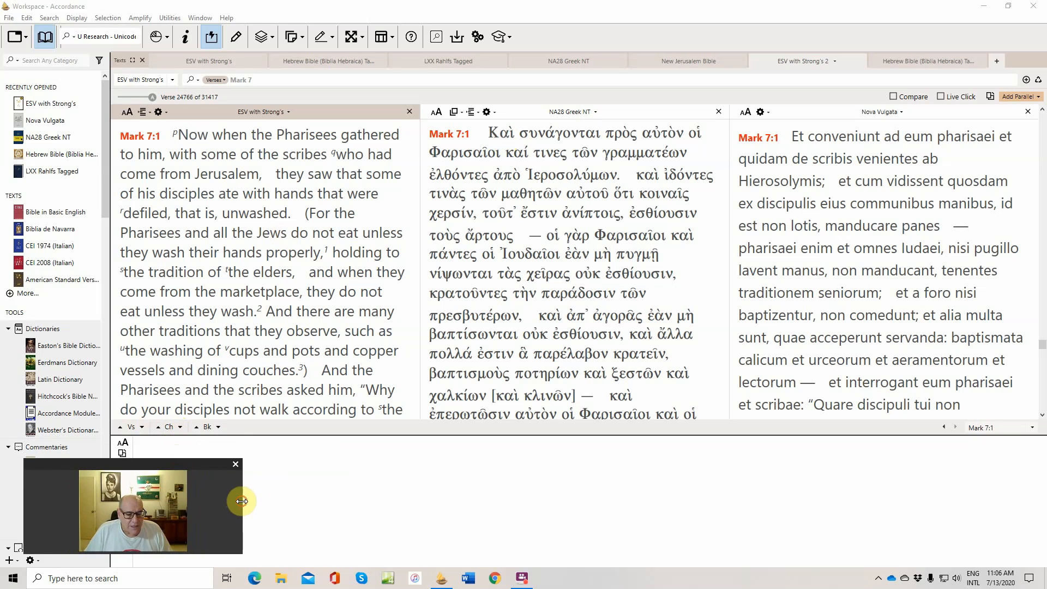
Drag across lines of the Mark 7 text in the parallel panes.
drag(242, 501, 346, 502)
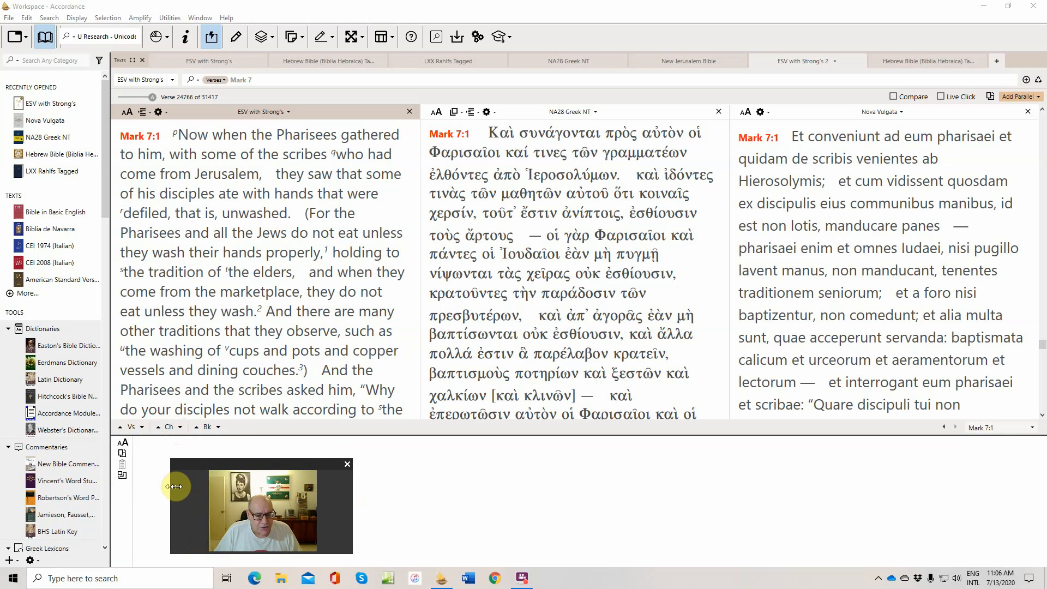
drag(175, 485, 372, 493)
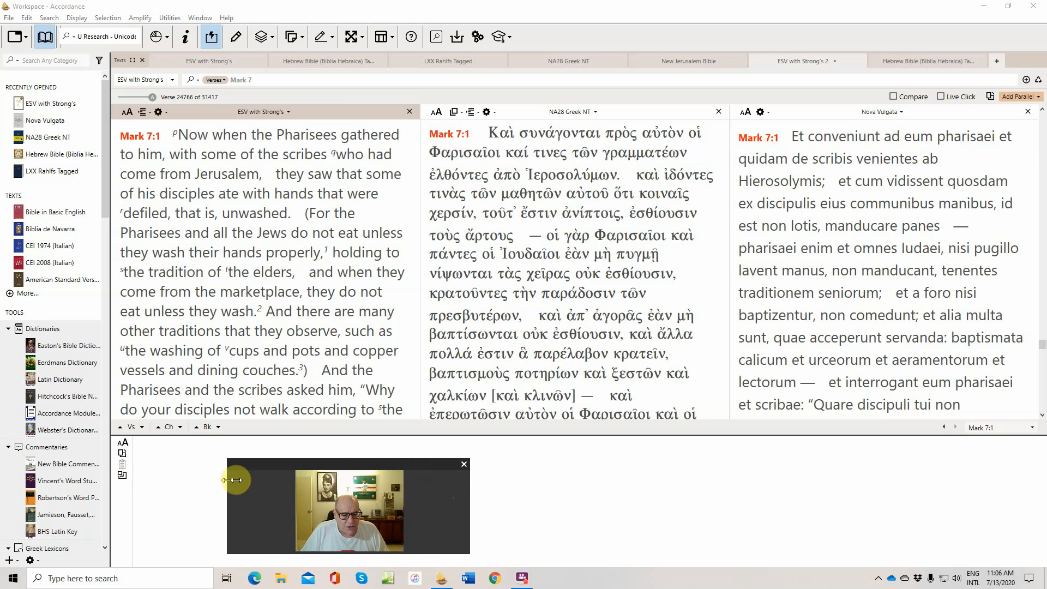
drag(235, 479, 375, 444)
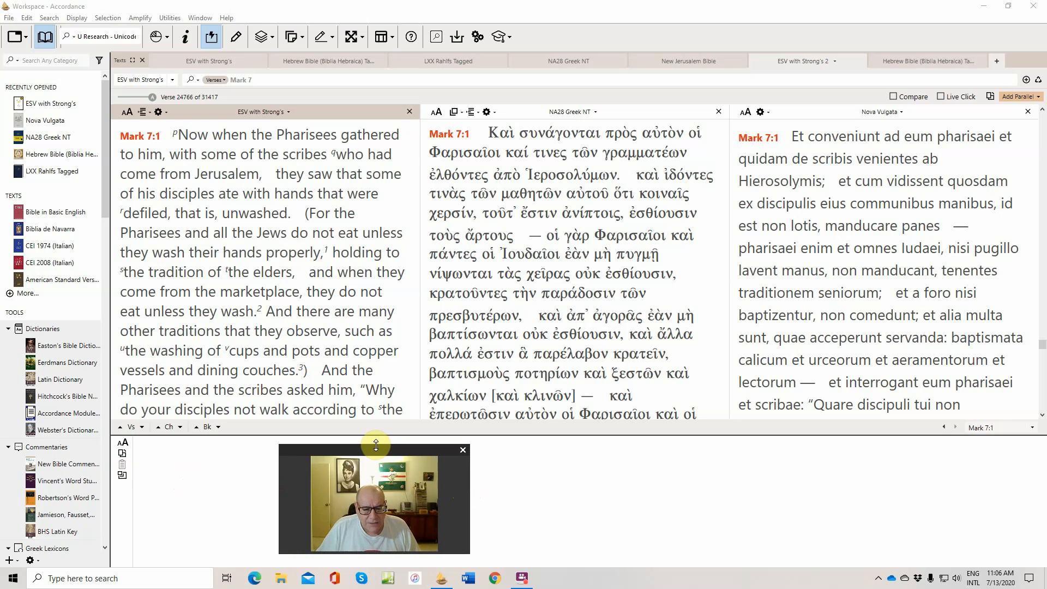
mouse_move(278, 475)
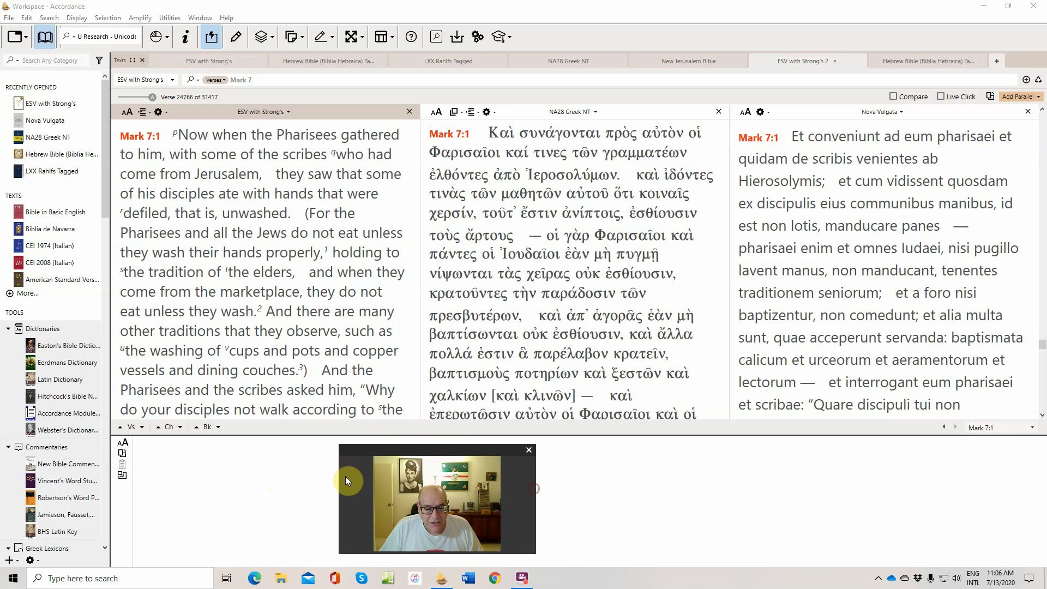
mouse_move(341, 476)
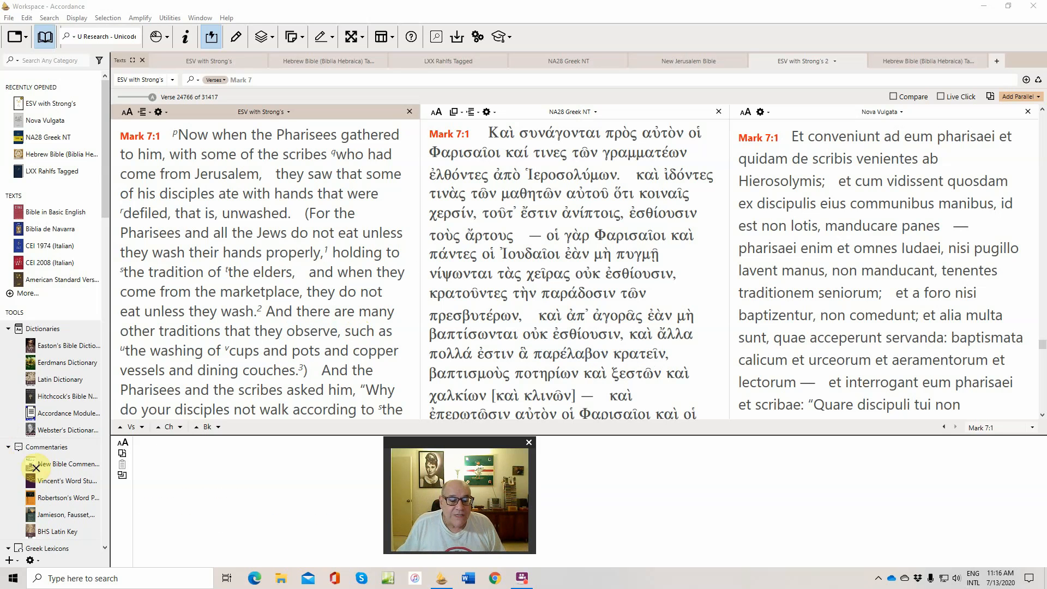
View Instant Details for 'walk' and 'not', then scroll the panes onward to Mark 7:4.
click(271, 410)
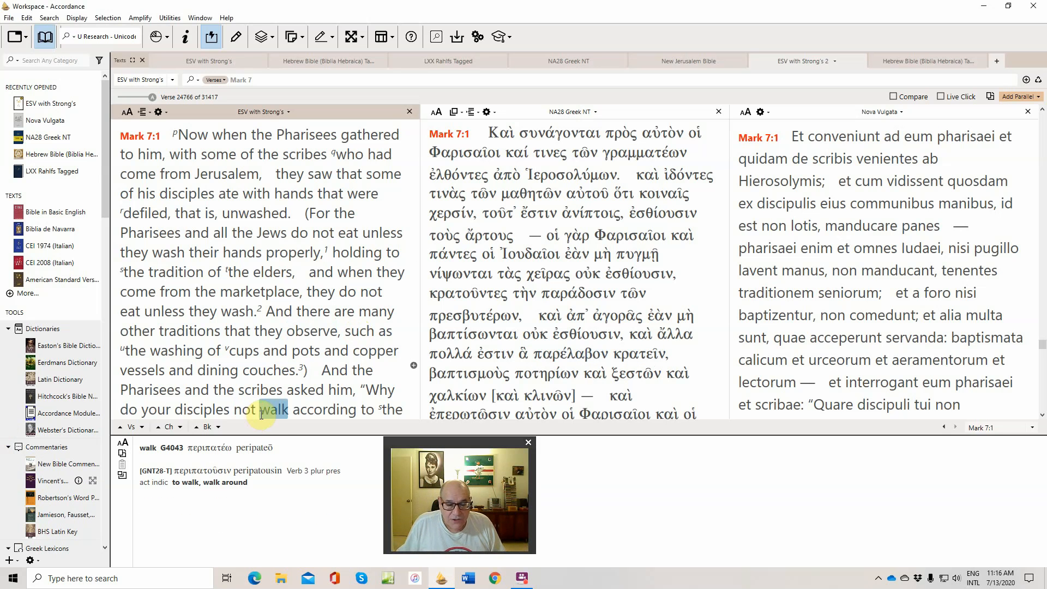
click(242, 409)
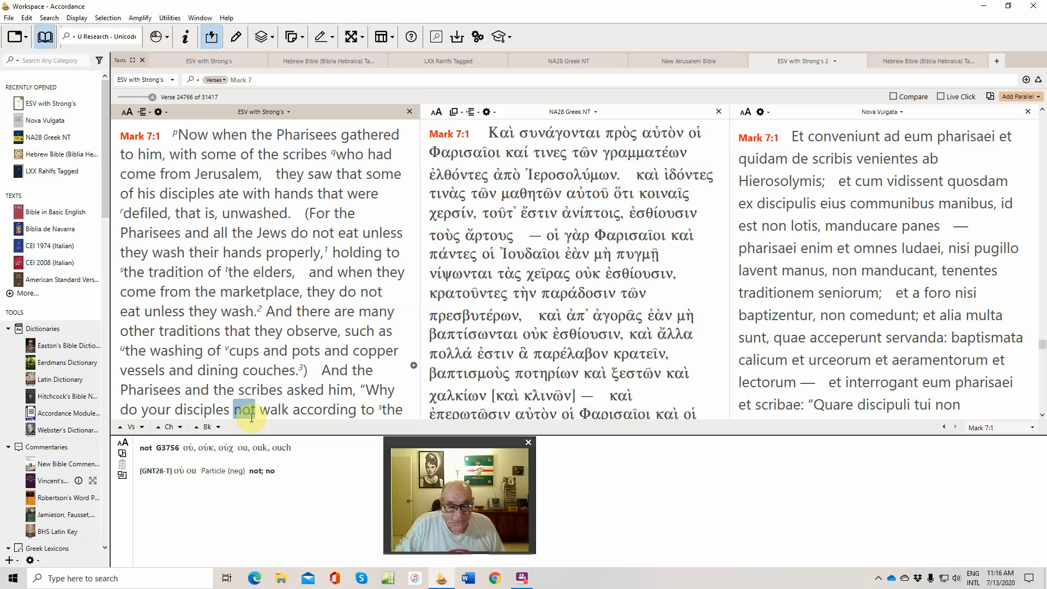
scroll(down, 3)
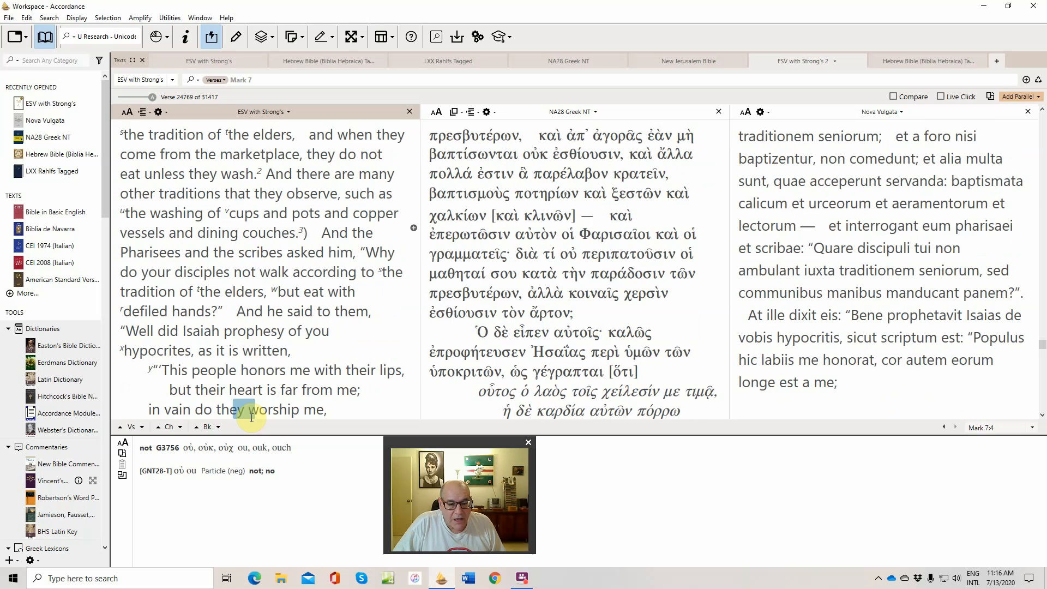
scroll(down, 3)
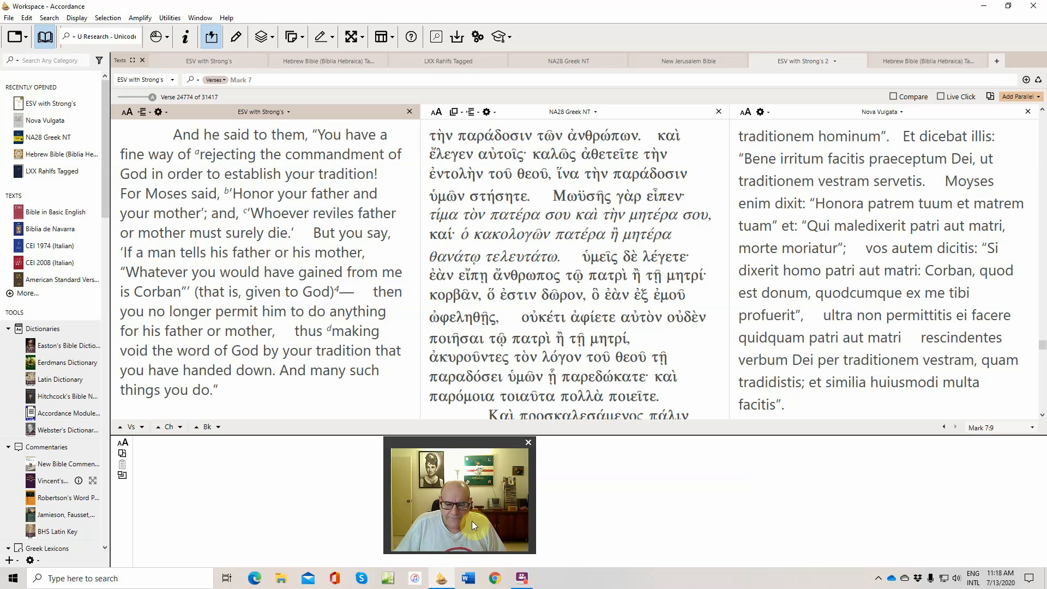
Close the FlashBack recorder window from its taskbar icon to end the recording.
right_click(522, 578)
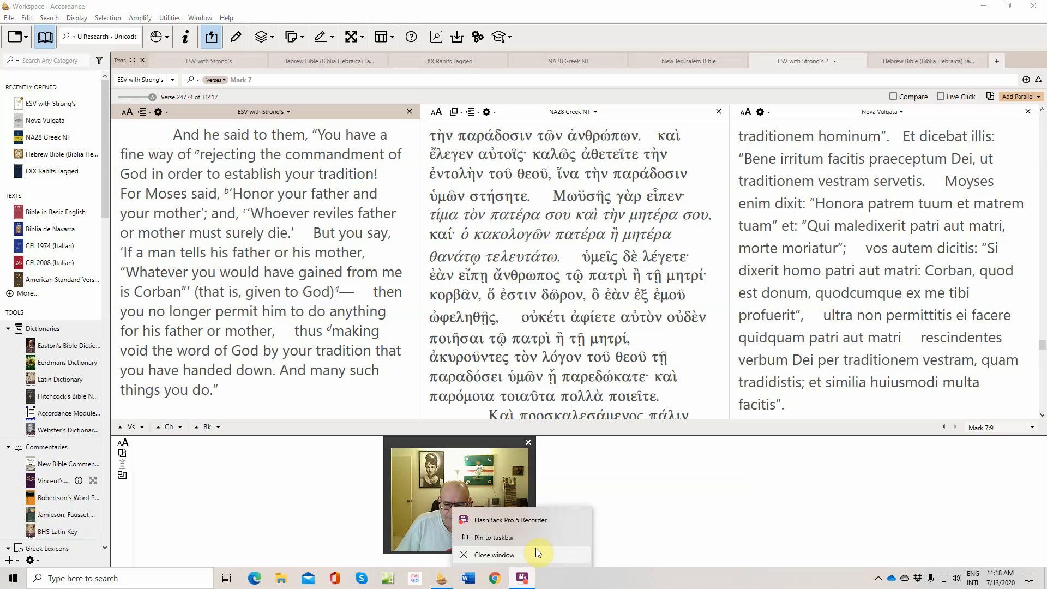
click(509, 519)
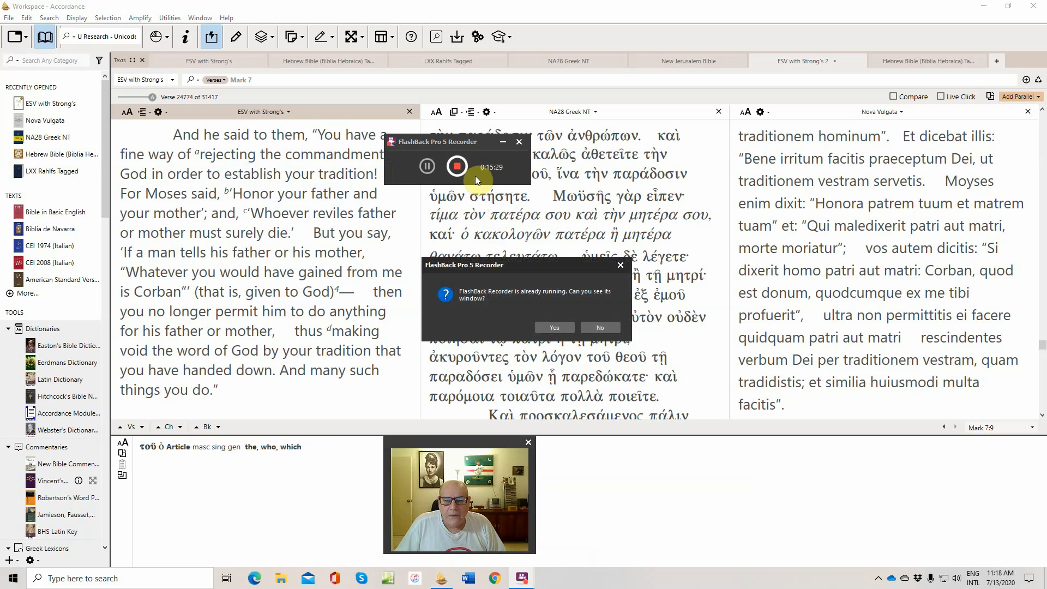